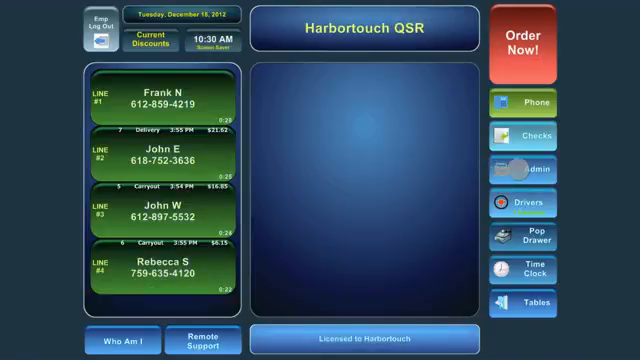
Step: Enter the manager password and open the admin back-office menu
left_click(524, 168)
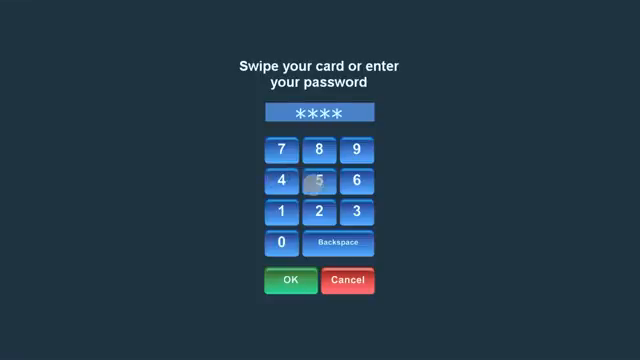
left_click(288, 279)
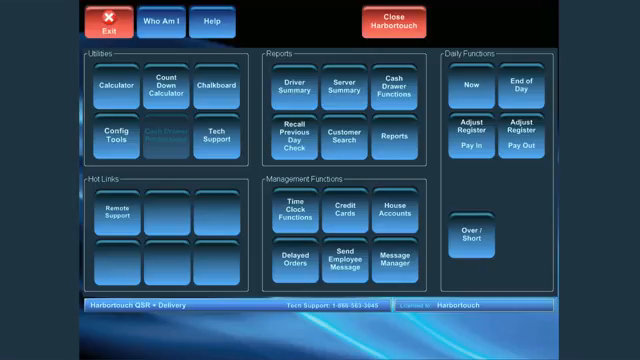
Step: Show the Driver Summary report listing three drivers' deliveries, sales and cash
left_click(289, 83)
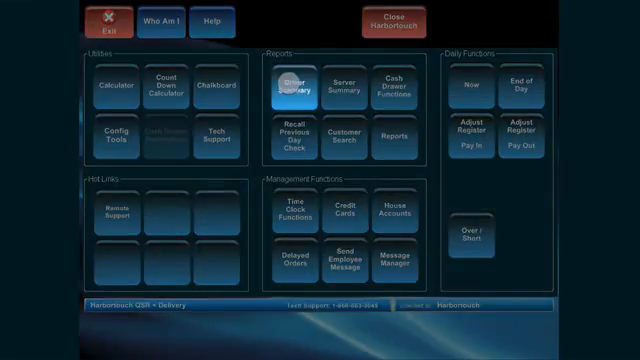
left_click(294, 83)
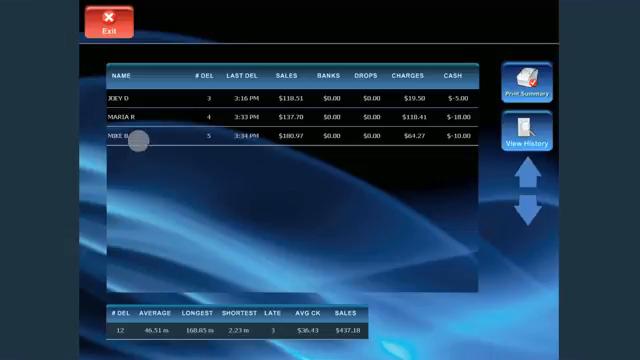
left_click(130, 143)
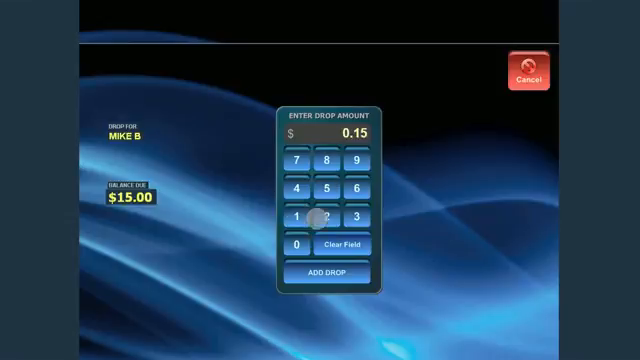
left_click(302, 243)
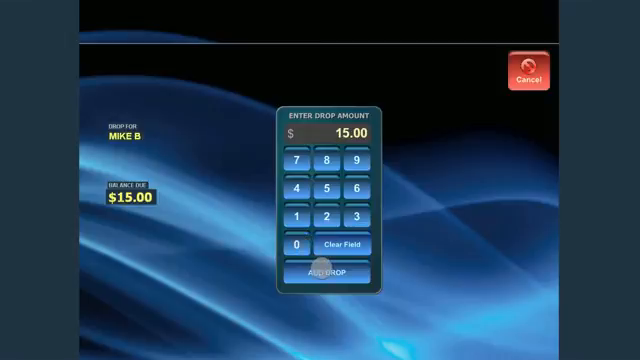
left_click(330, 274)
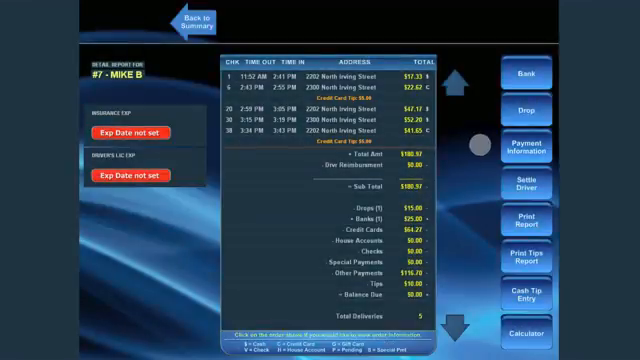
left_click(529, 149)
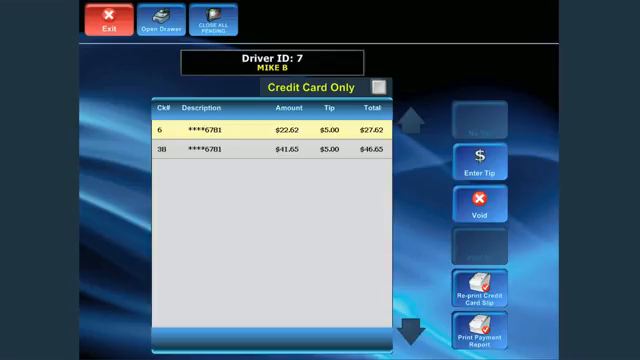